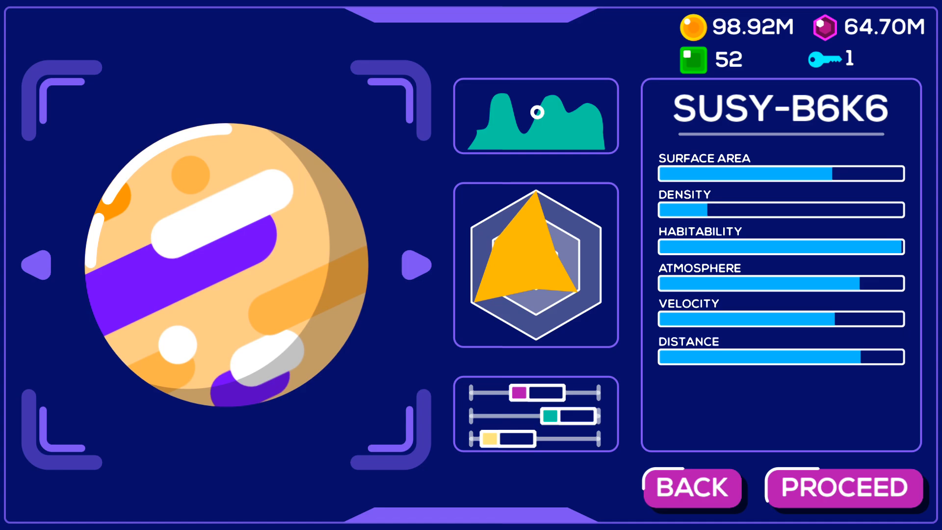
Step: Cycle forward from SUSY-B6K6 past UNI3-XD3 to the blue planet WTGH-FT4
{"action": "left_click", "coordinate": [413, 264]}
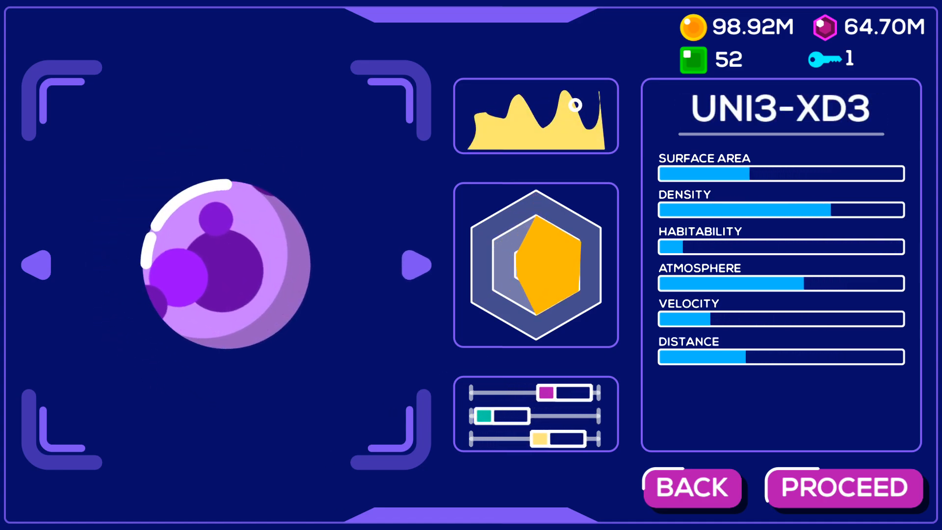
{"action": "left_click", "coordinate": [413, 265]}
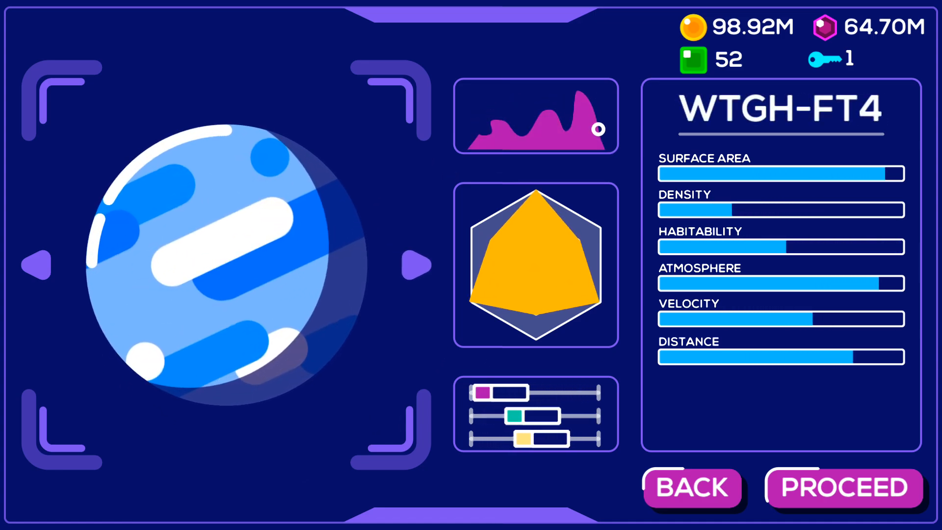